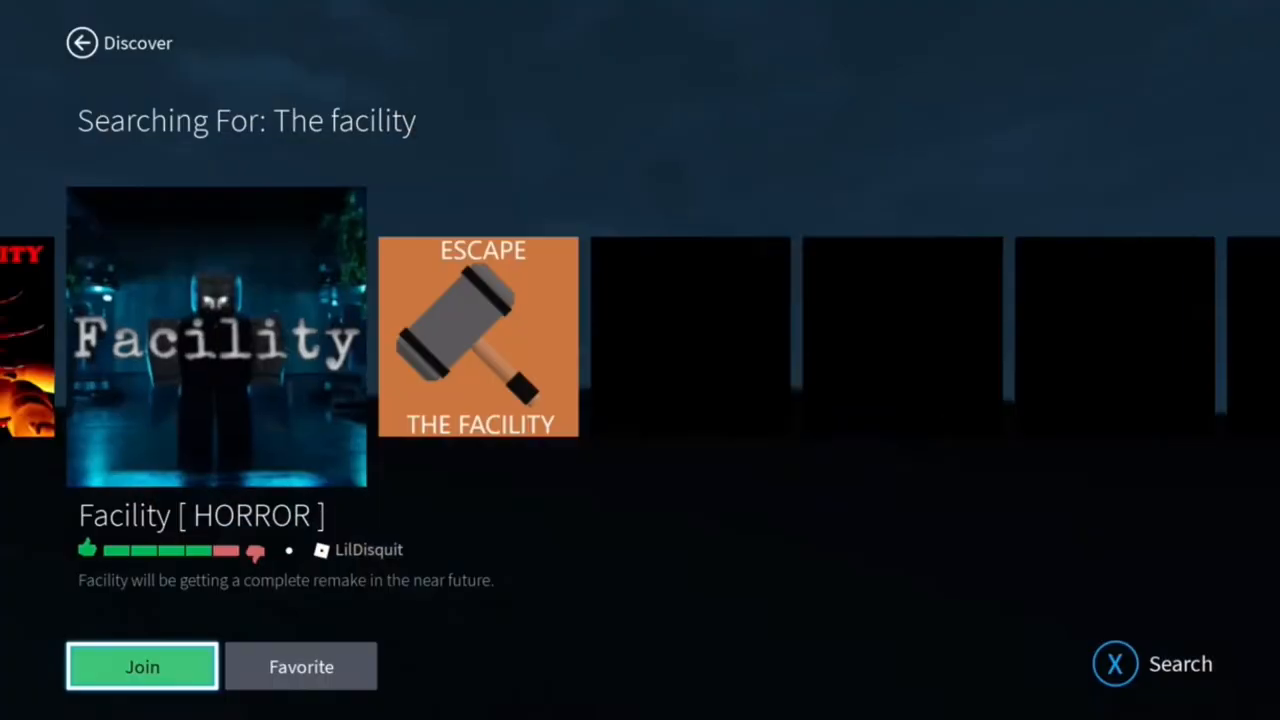
Join the Facility [HORROR] game from the search results
{"action": "left_click", "coordinate": [80, 44]}
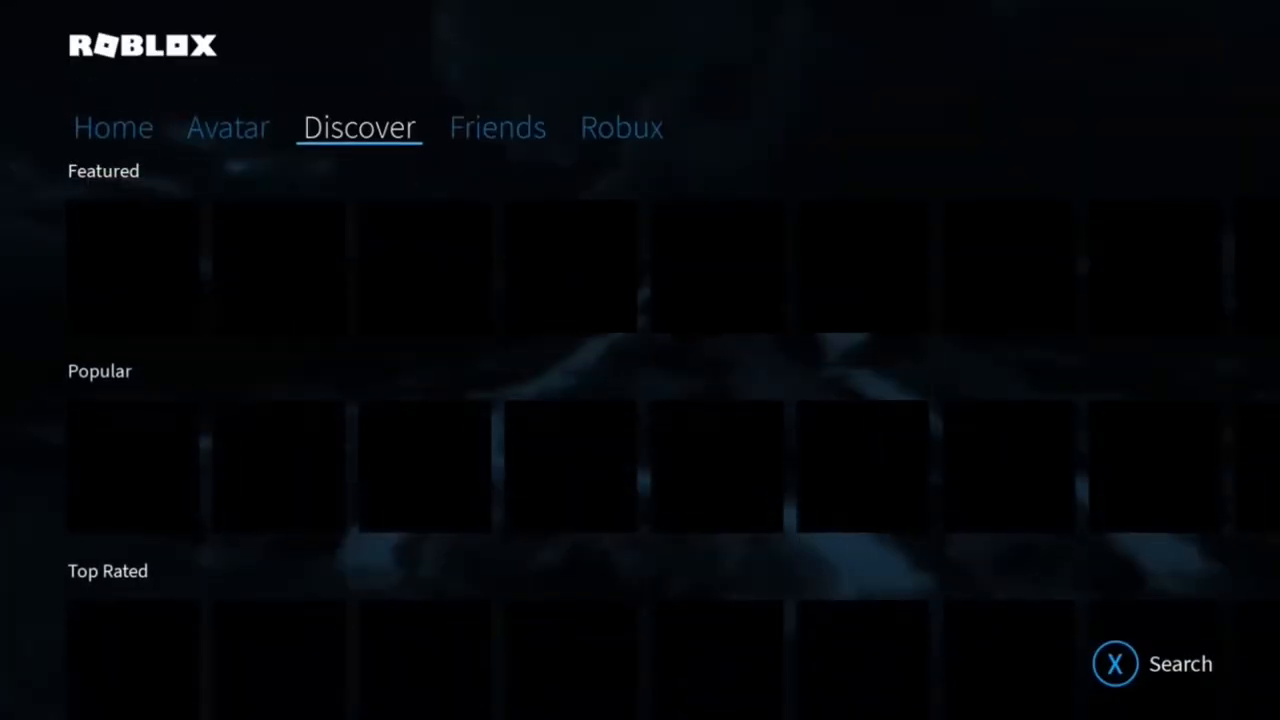
Load into Facility and walk with the flashlight to the key-card locker
{"action": "left_click", "coordinate": [112, 128]}
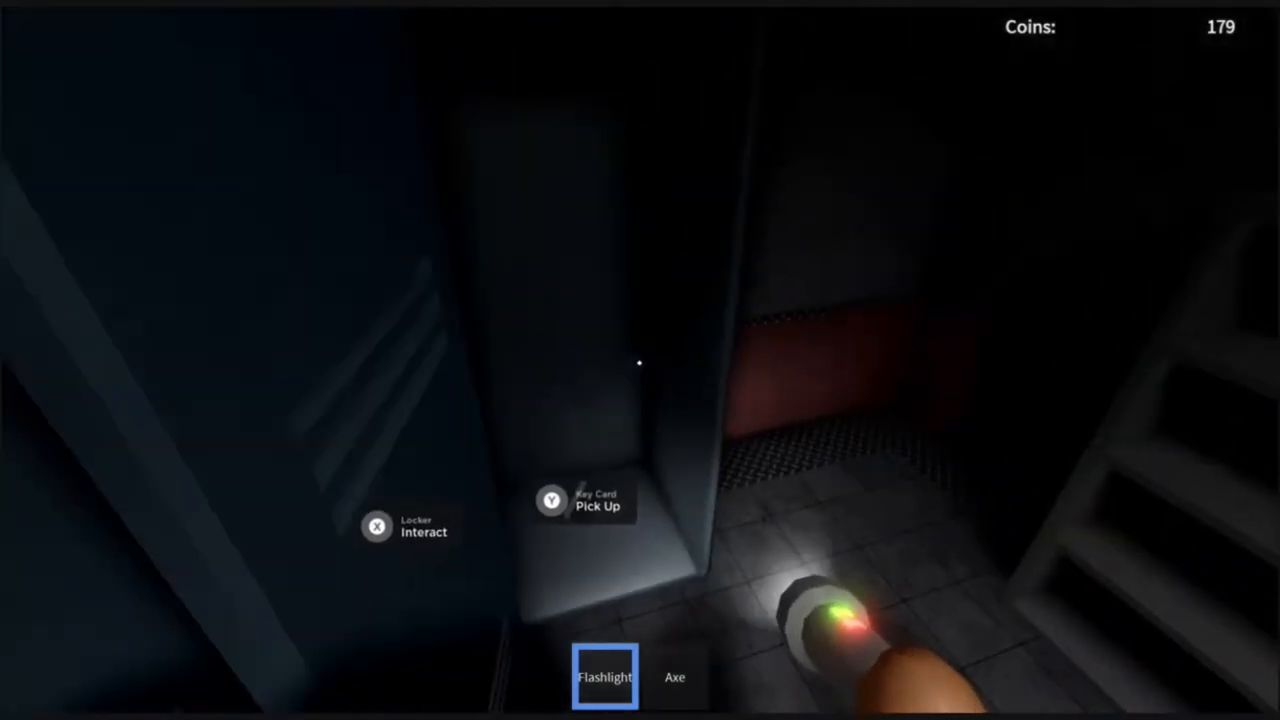
Pick up the key card and receive the four Machine Gears objective
{"action": "key", "text": "y"}
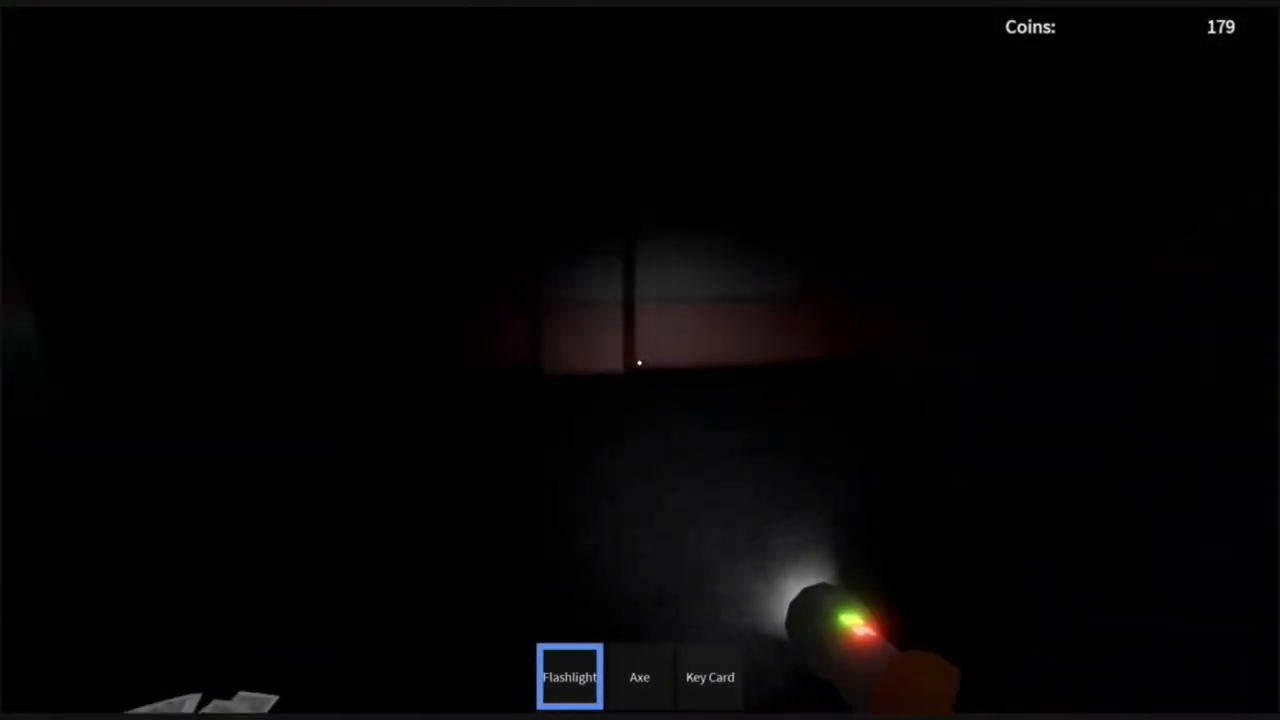
{"action": "left_click", "coordinate": [638, 678]}
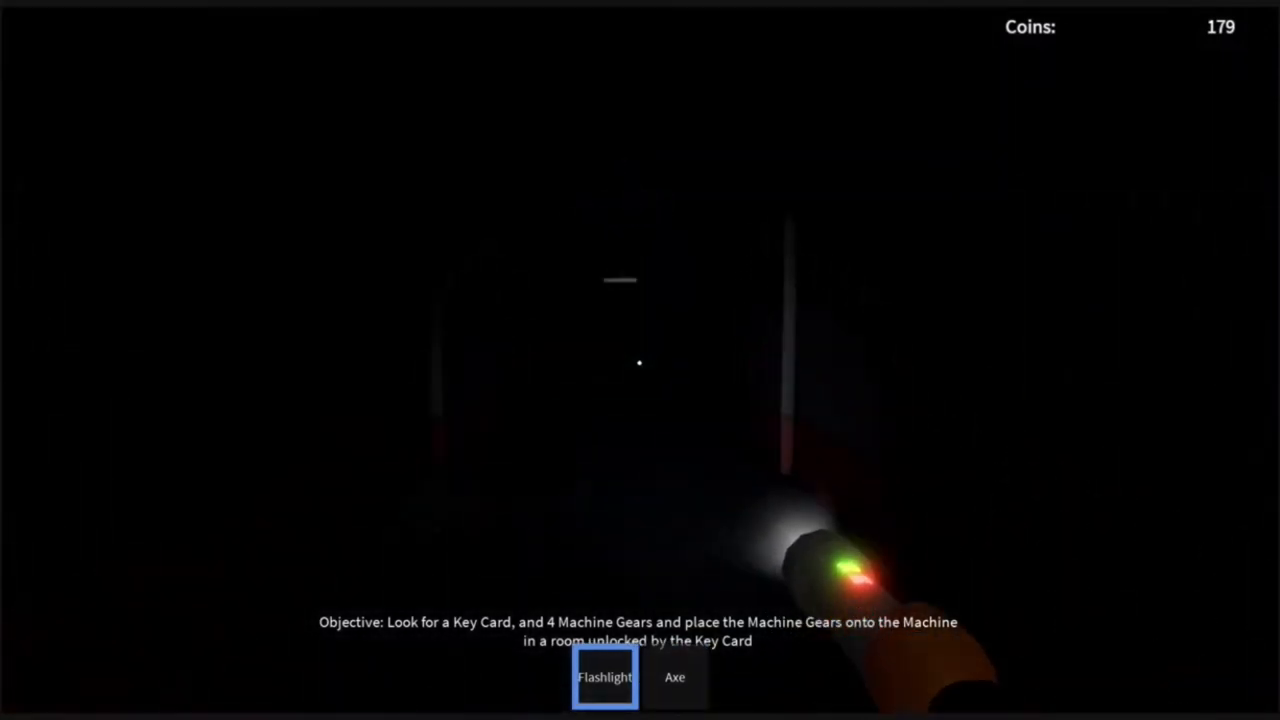
Switch hotbar tools and collect the Key Card plus two Machine Parts
{"action": "left_click", "coordinate": [672, 678]}
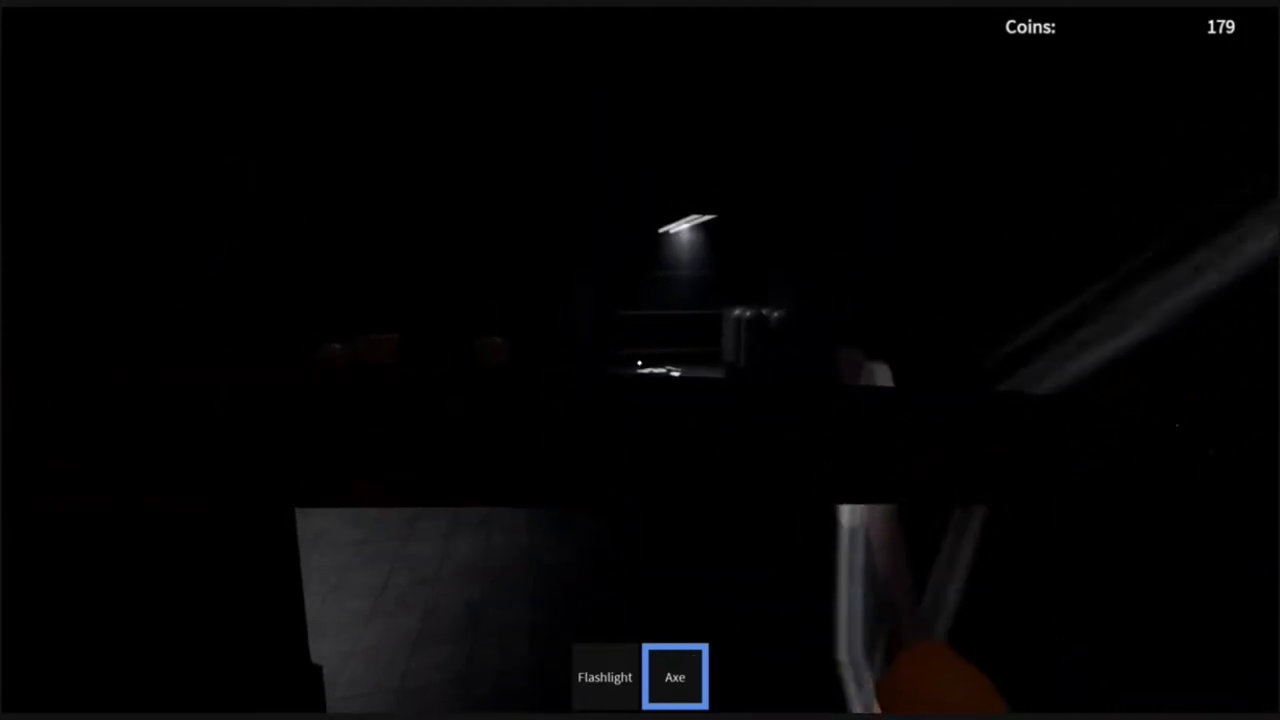
{"action": "left_click", "coordinate": [608, 676]}
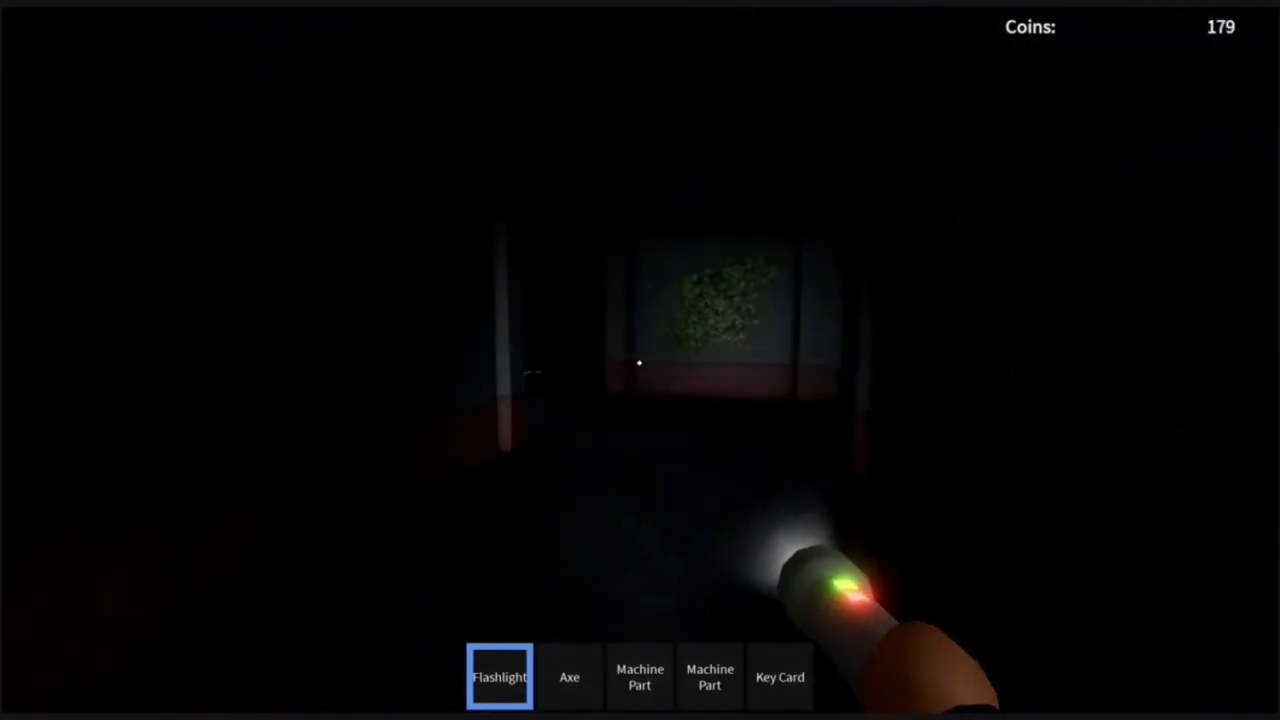
{"action": "mouse_move", "coordinate": [640, 360]}
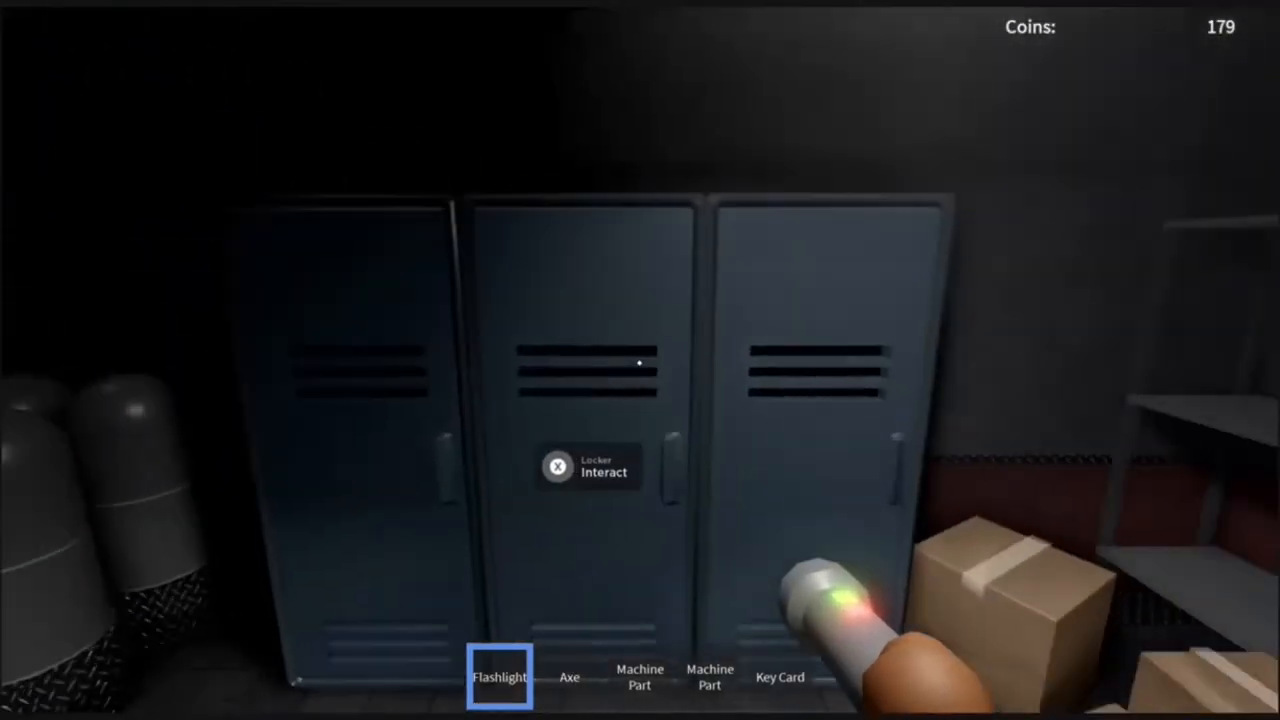
Interact with the locker in the storage room
{"action": "left_click", "coordinate": [556, 468]}
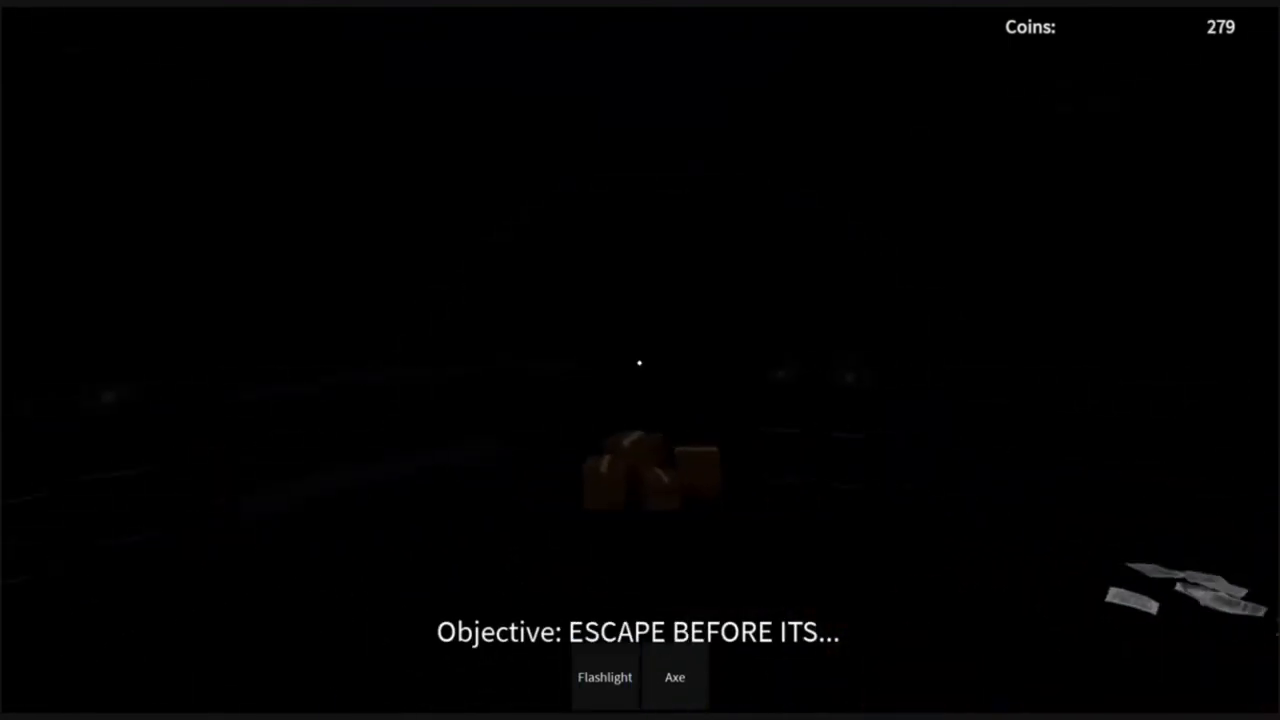
Re-equip the flashlight after the escape objective appears
{"action": "left_click", "coordinate": [604, 678]}
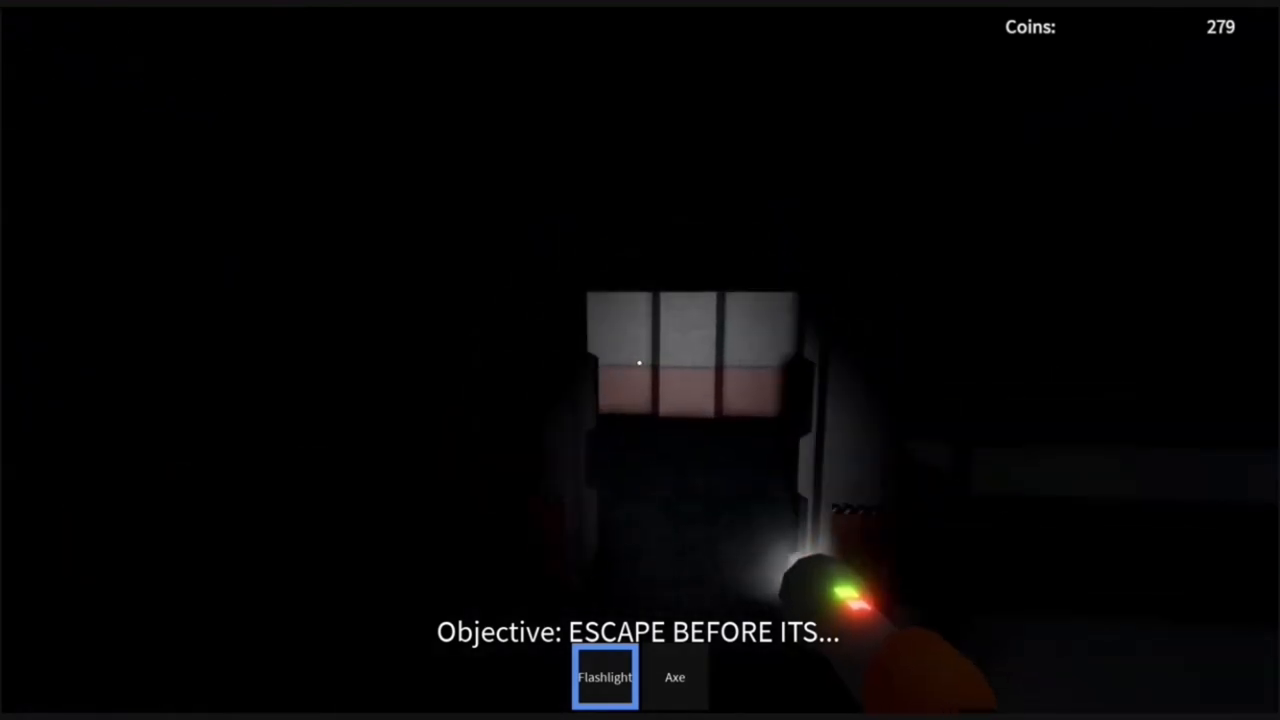